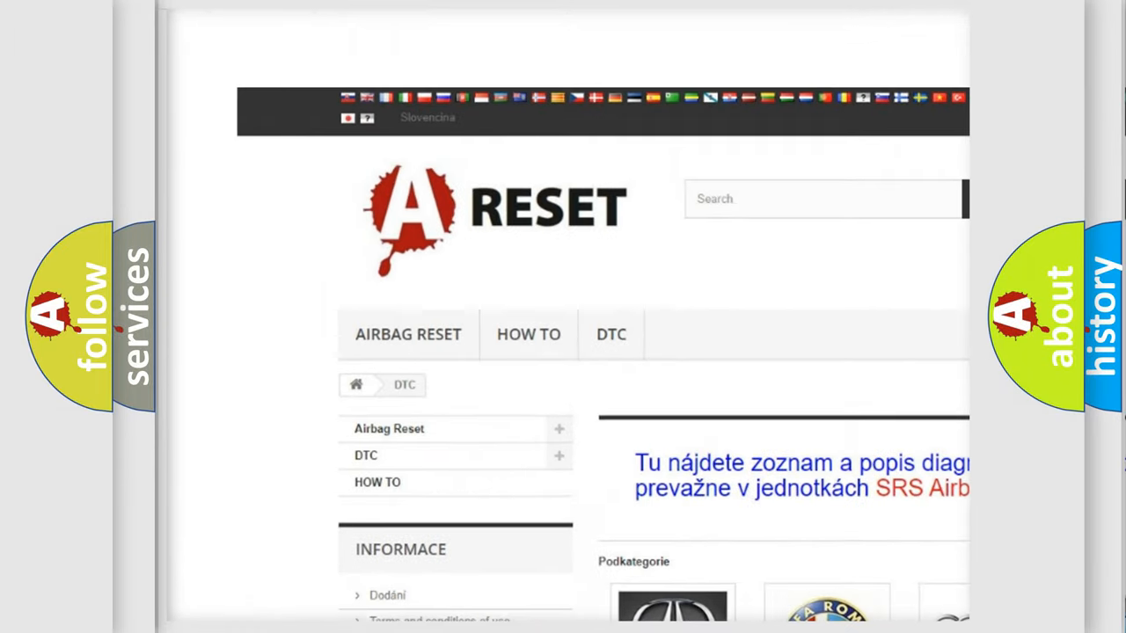
Select the Chevrolet logo in the DTC brand grid and skim its code list from B0002.
{"action": "scroll", "scroll_direction": "down", "scroll_amount": 3}
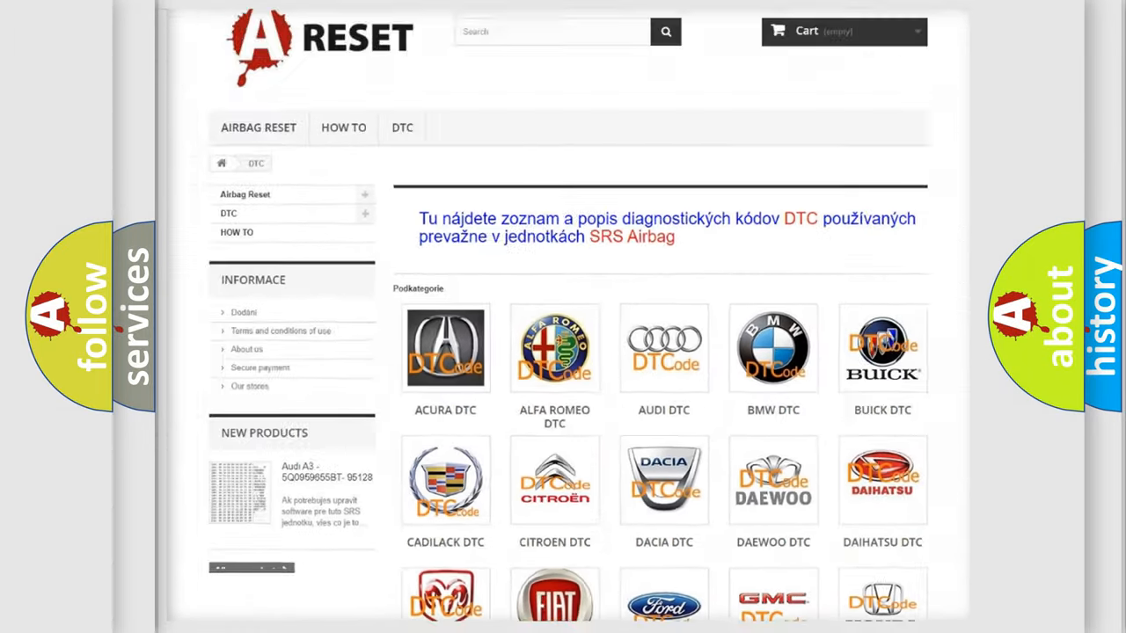
{"action": "scroll", "scroll_direction": "down", "scroll_amount": 3}
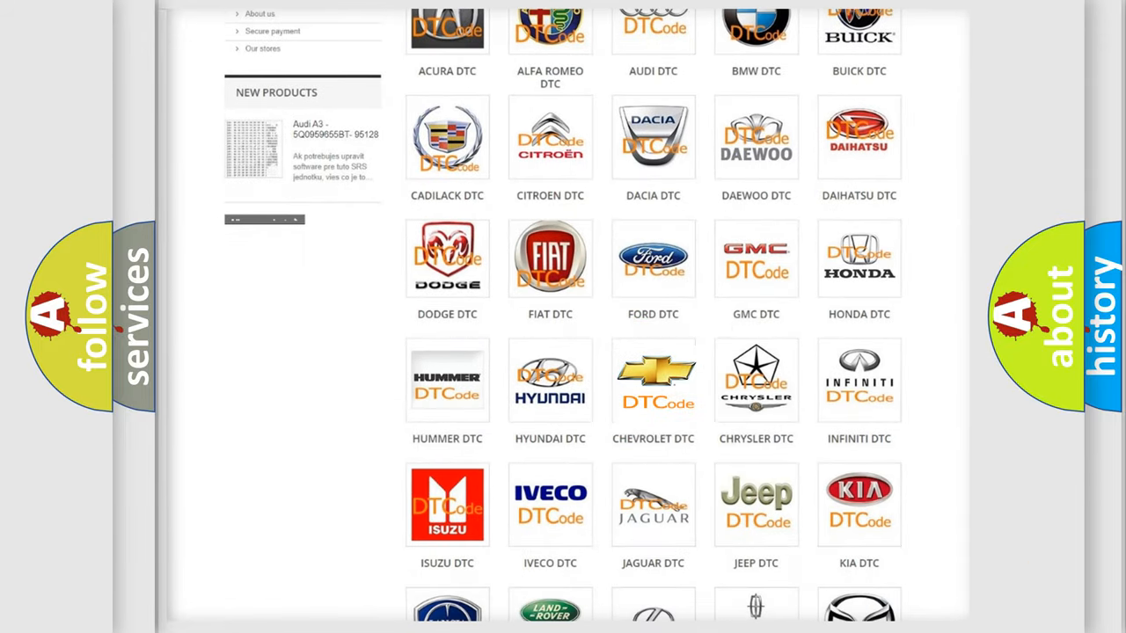
{"action": "left_click", "coordinate": [653, 380]}
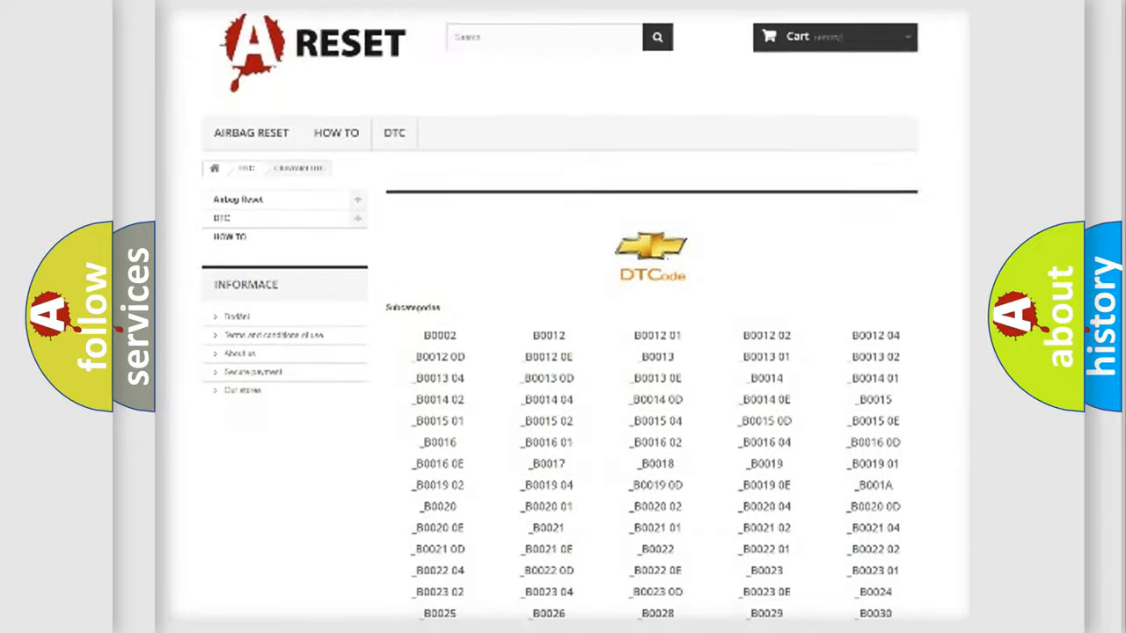
{"action": "scroll", "scroll_direction": "down", "scroll_amount": 3}
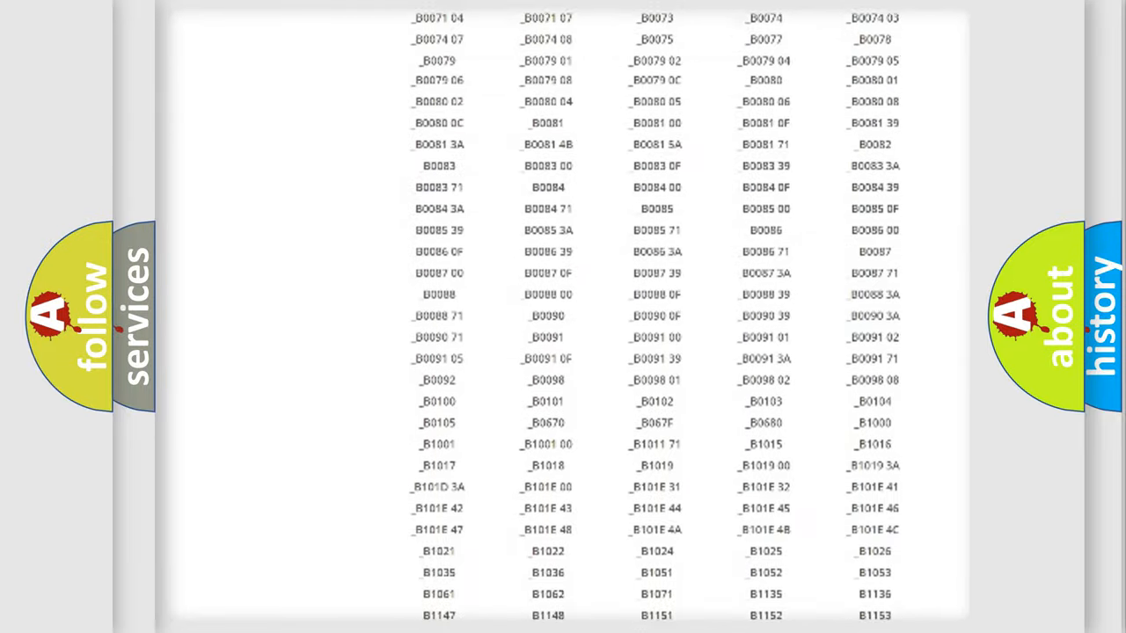
{"action": "scroll", "scroll_direction": "up", "scroll_amount": 3}
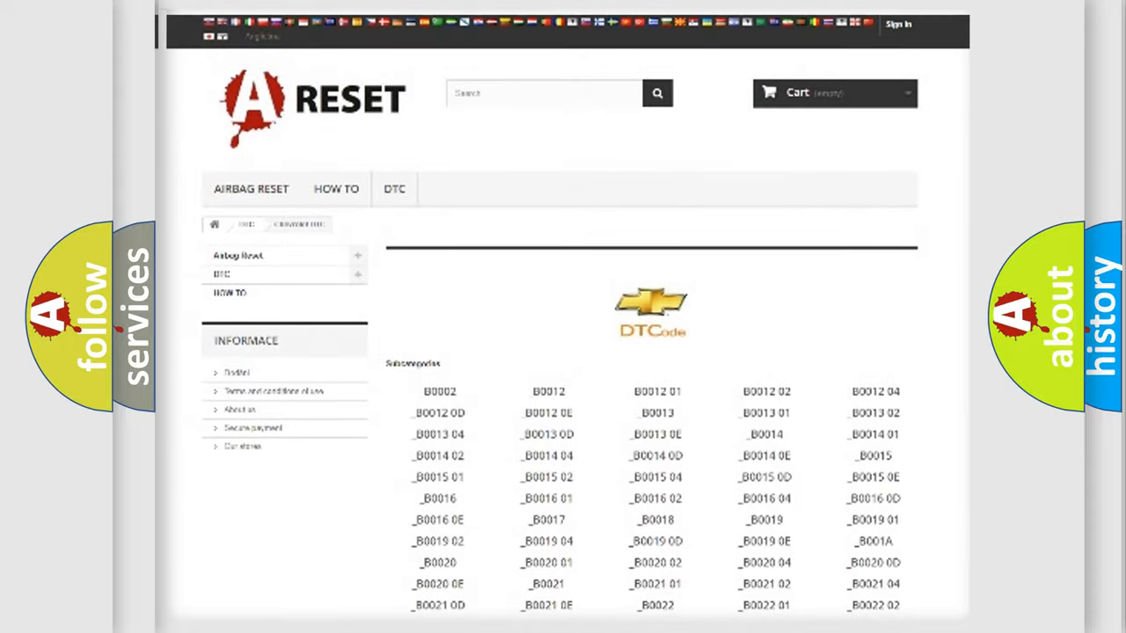